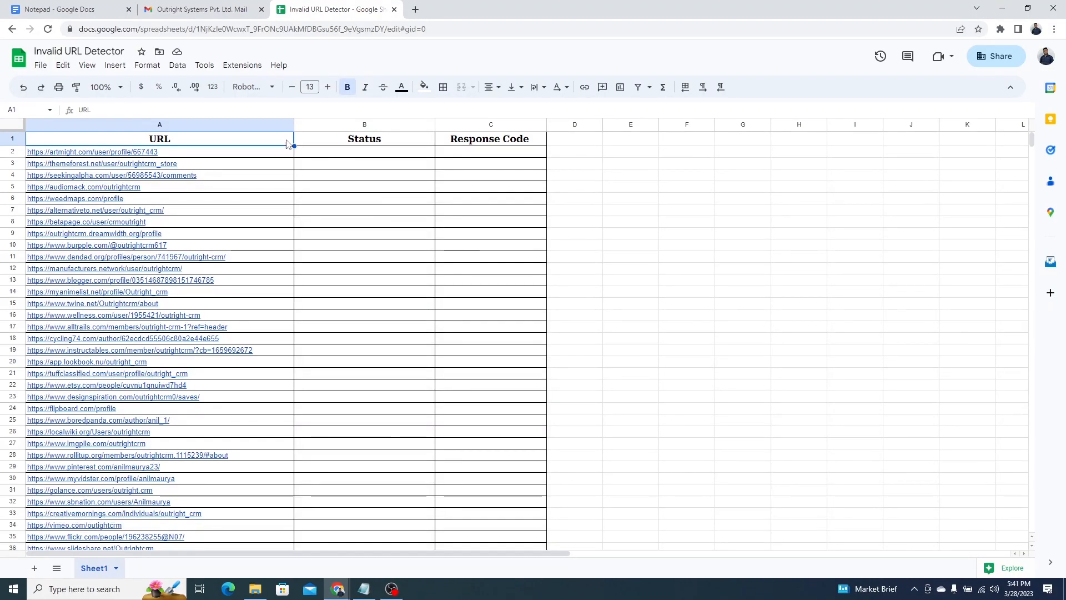
# Step: Open the Invalid URL Detector's Apps Script project from Extensions and switch to its tab
pyautogui.click(79, 51)
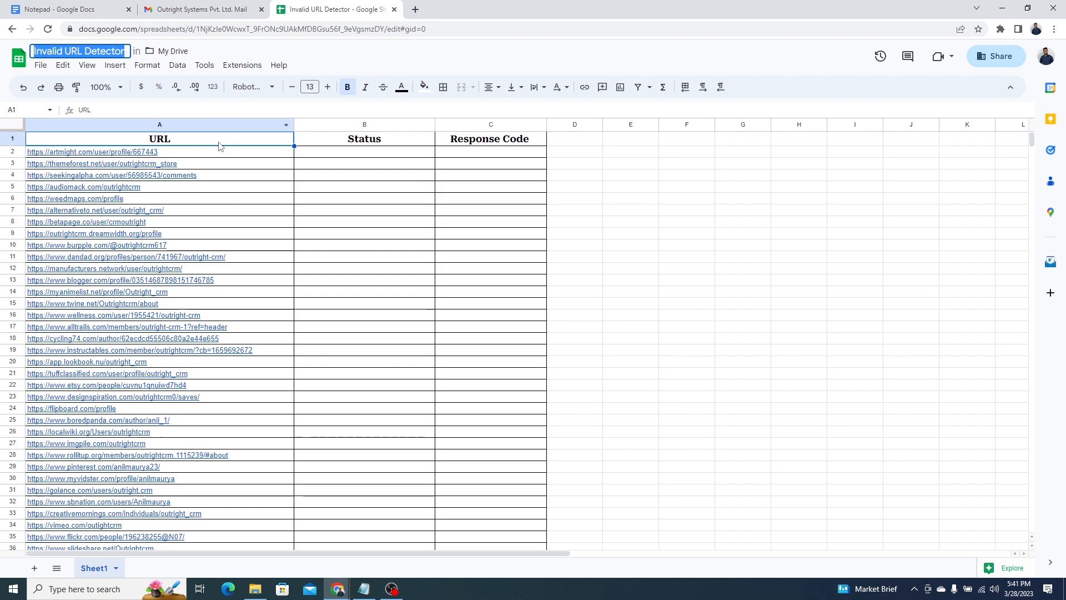
pyautogui.scroll(-3)
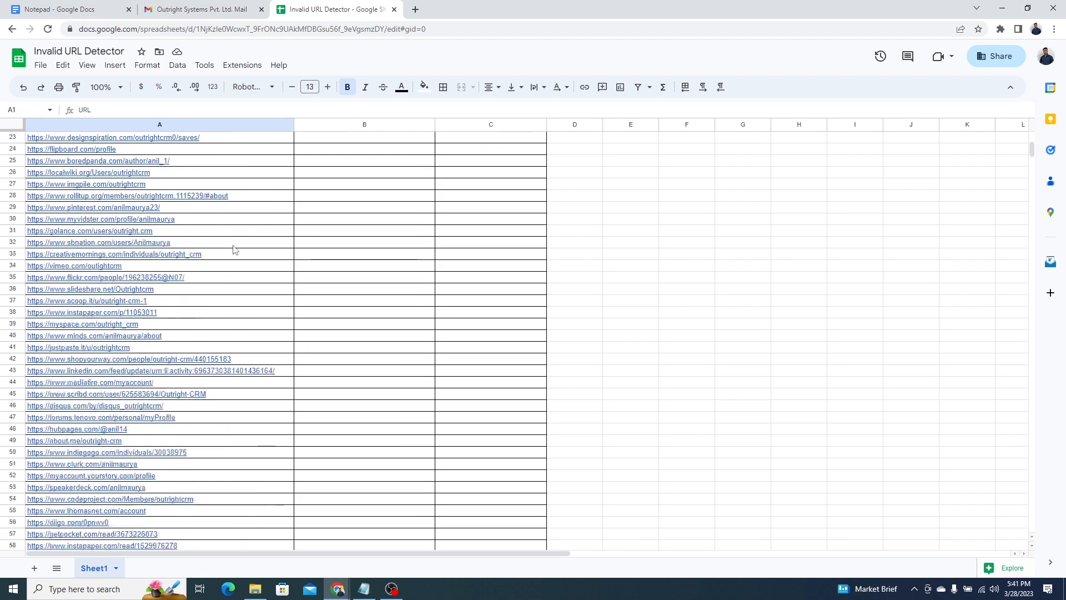
pyautogui.scroll(-3)
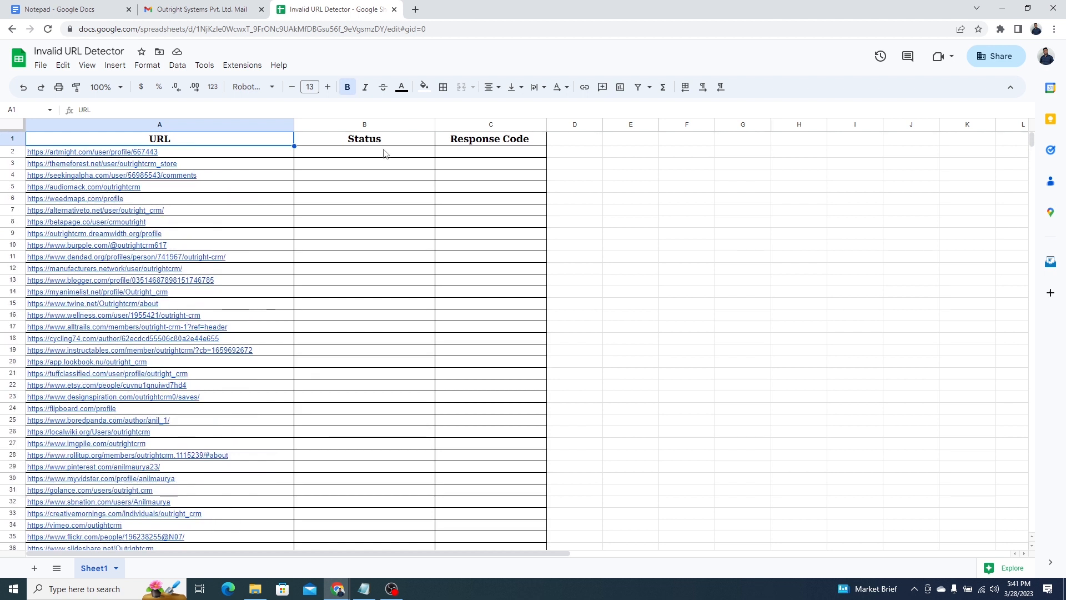
pyautogui.click(490, 139)
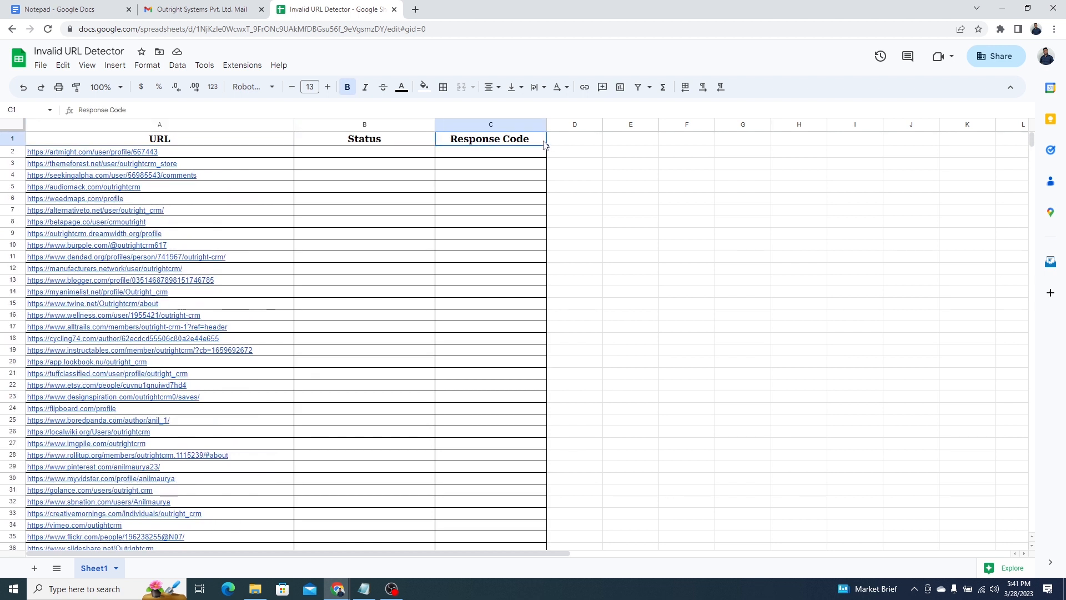
pyautogui.click(242, 64)
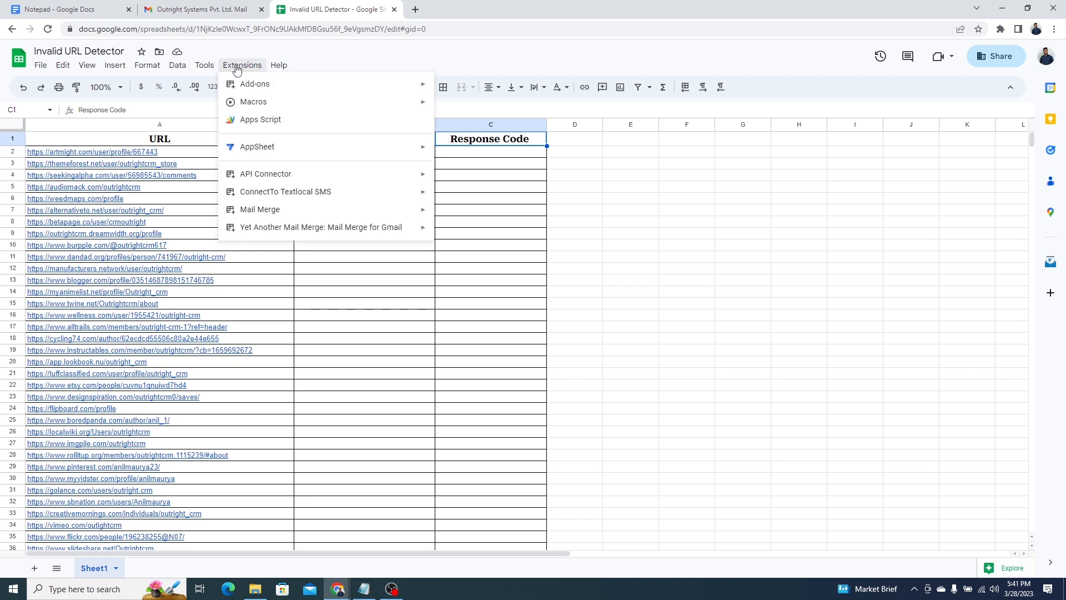
pyautogui.moveTo(257, 124)
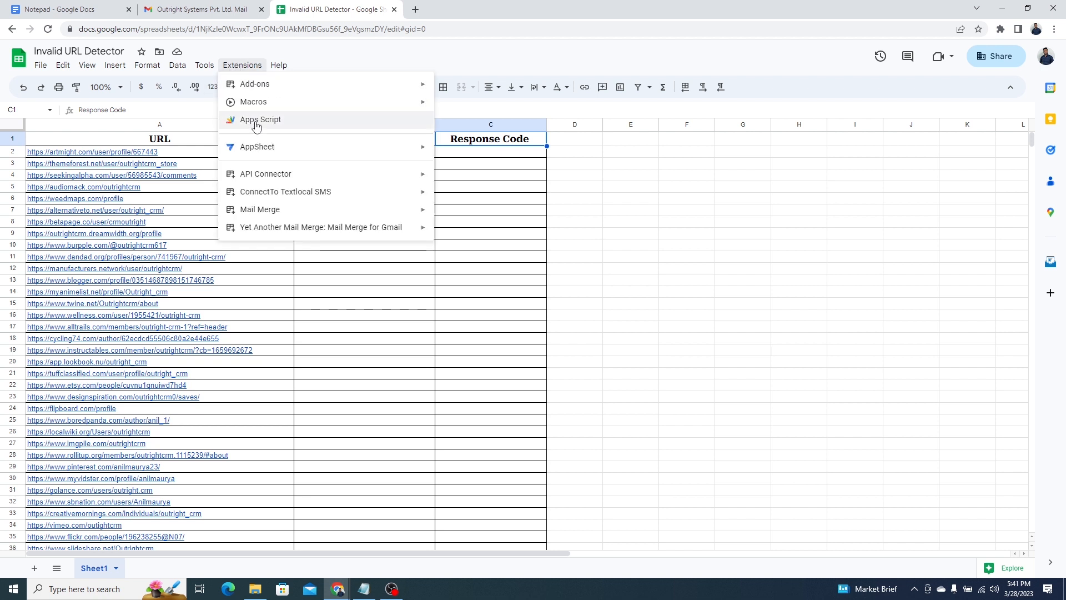
pyautogui.click(260, 120)
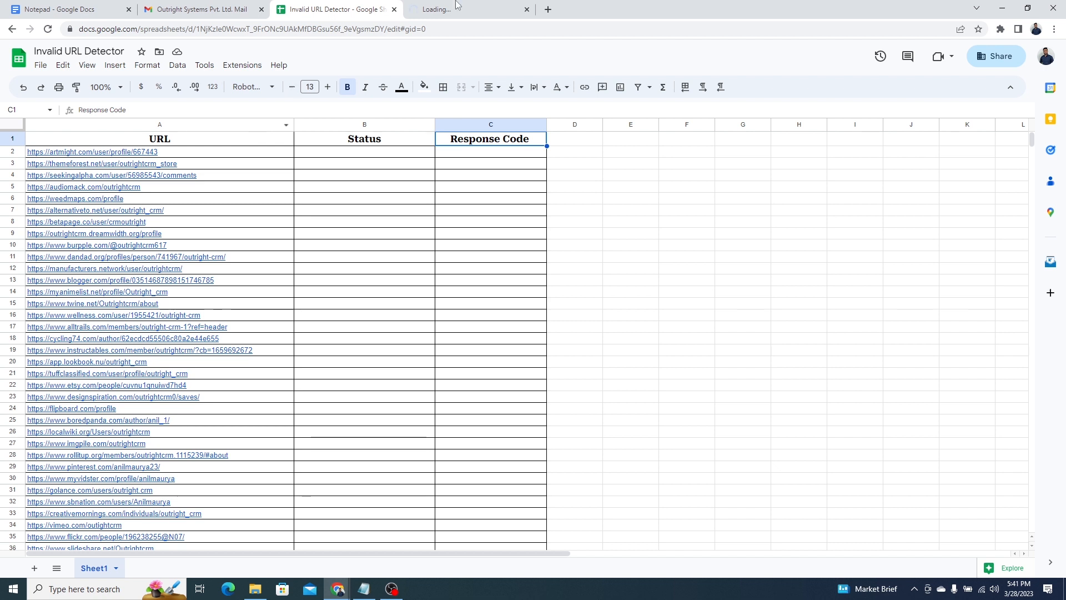
pyautogui.click(469, 9)
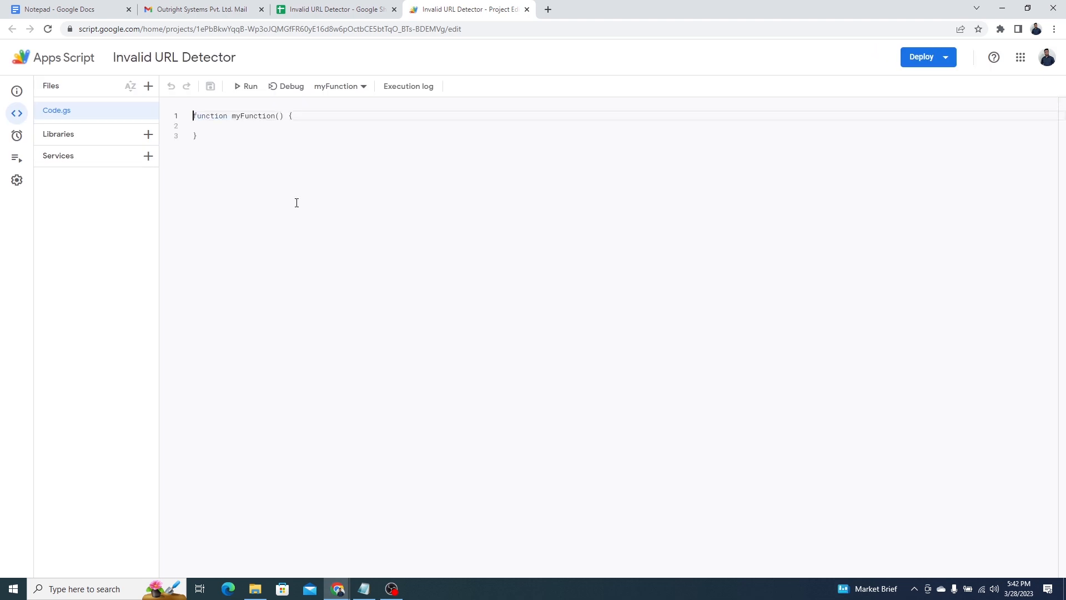
# Step: Replace the default myFunction in Code.gs with the pasted checkURLs code
pyautogui.press('ctrl+a')
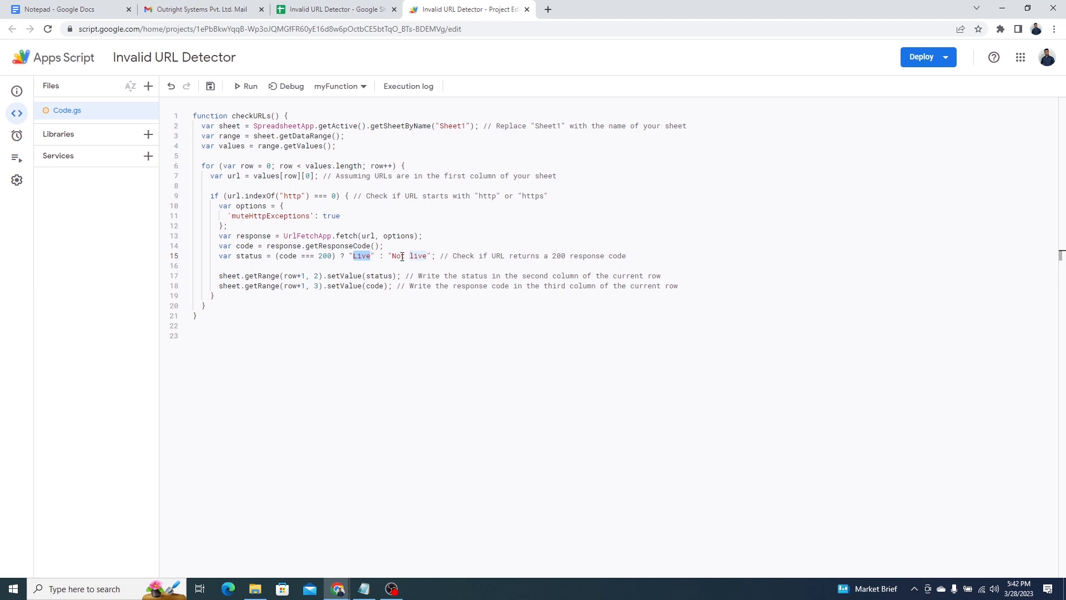
pyautogui.doubleClick(414, 256)
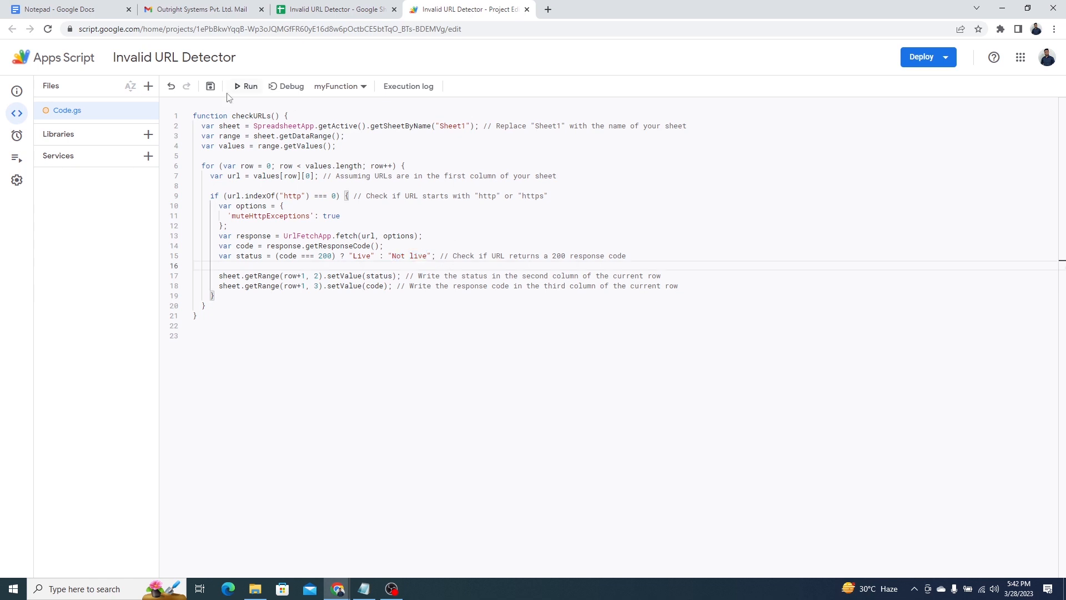
# Step: Save checkURLs and run it until the Execution log shows Execution completed
pyautogui.click(210, 87)
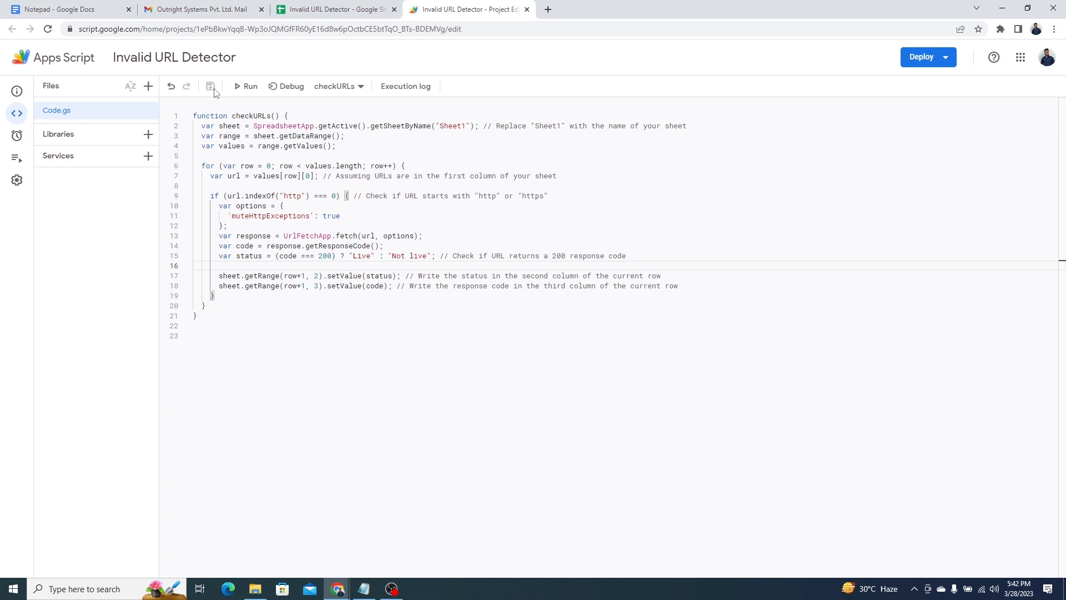
pyautogui.moveTo(243, 88)
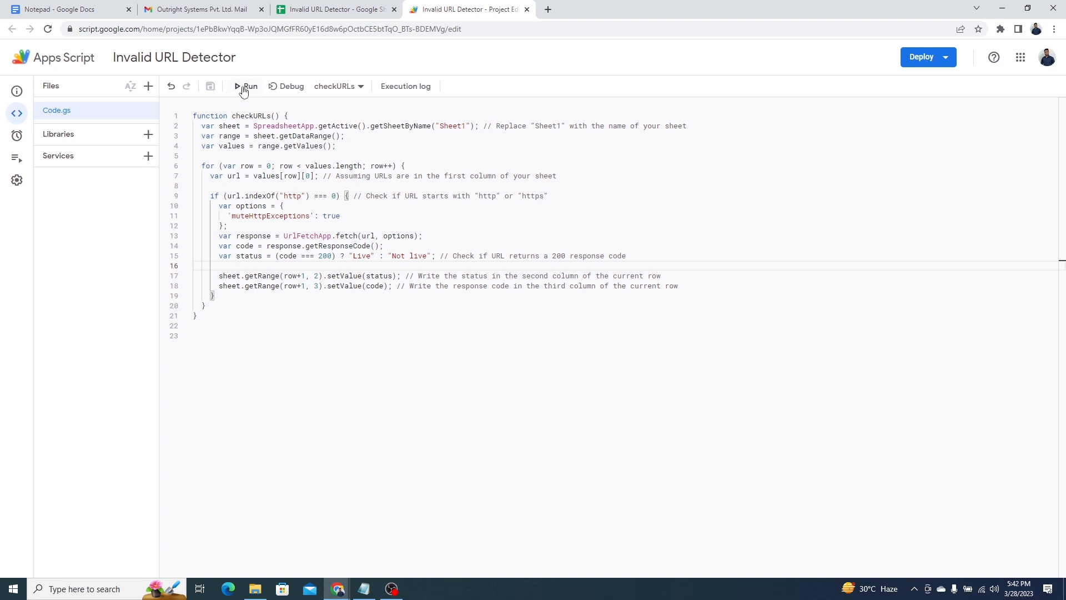
pyautogui.moveTo(245, 88)
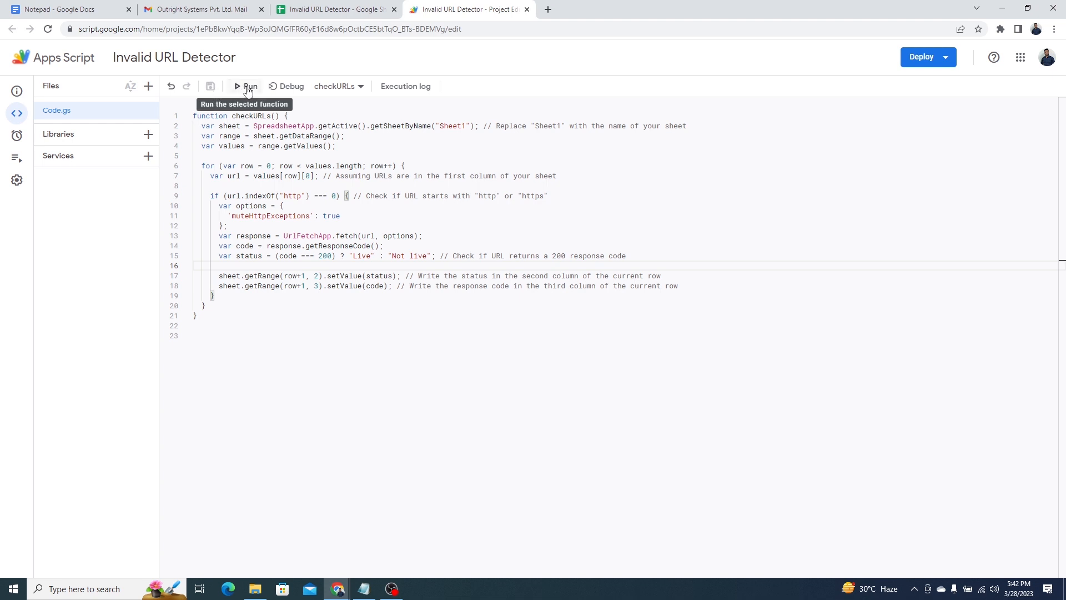
pyautogui.click(249, 86)
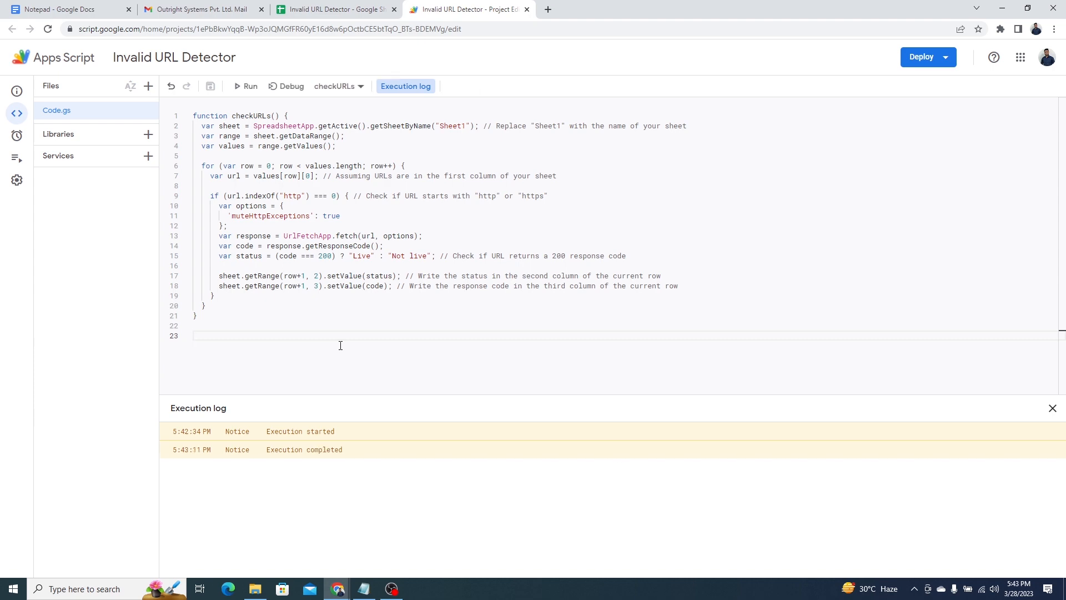
pyautogui.doubleClick(305, 450)
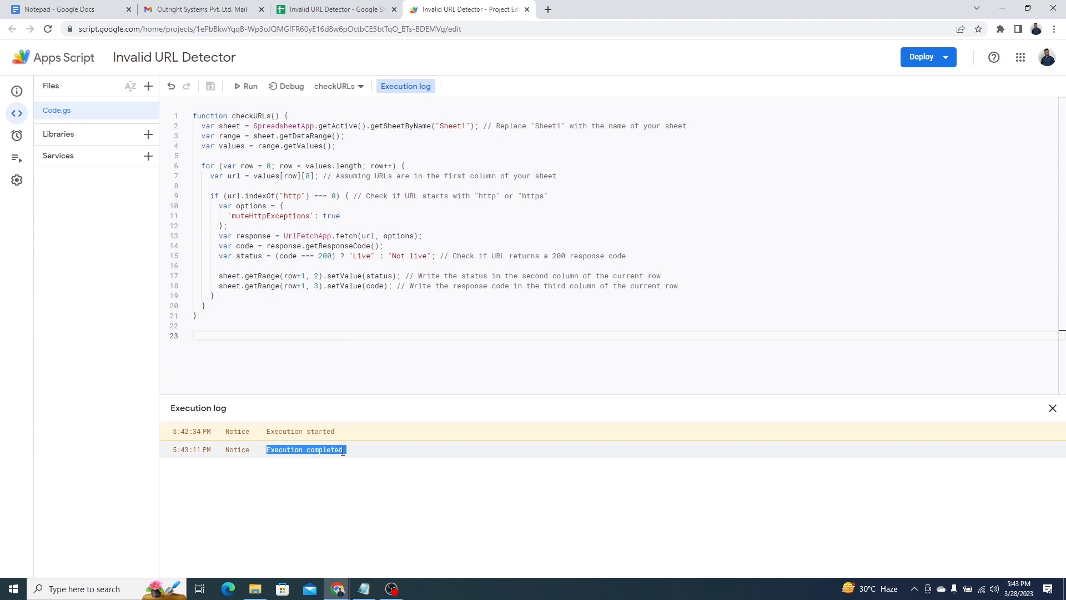
# Step: Return to the spreadsheet and review Live/Not live statuses with 200, 403, 404 codes
pyautogui.click(334, 9)
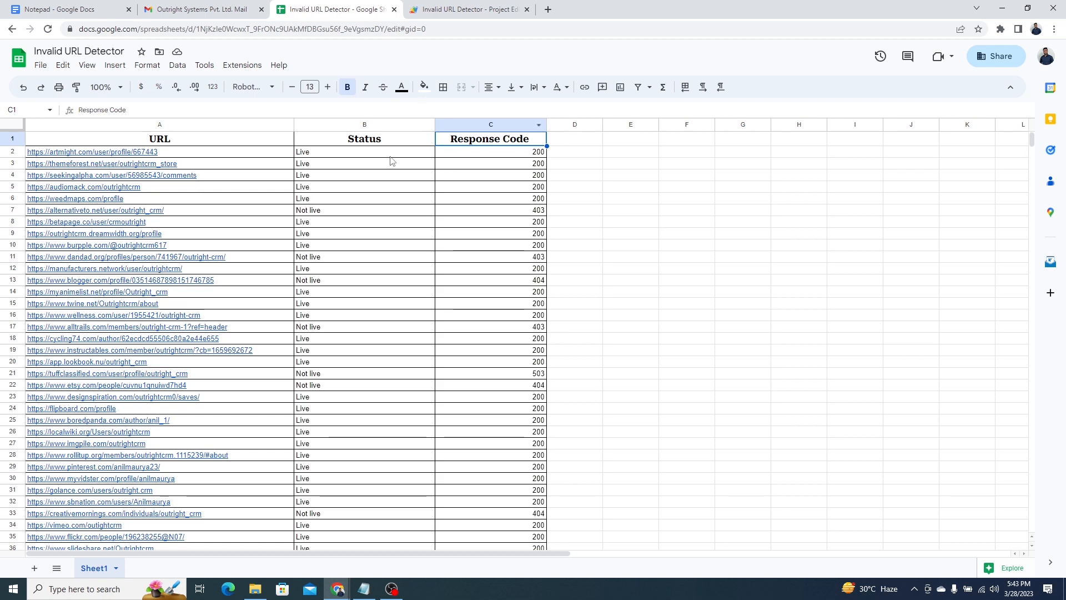
pyautogui.click(365, 151)
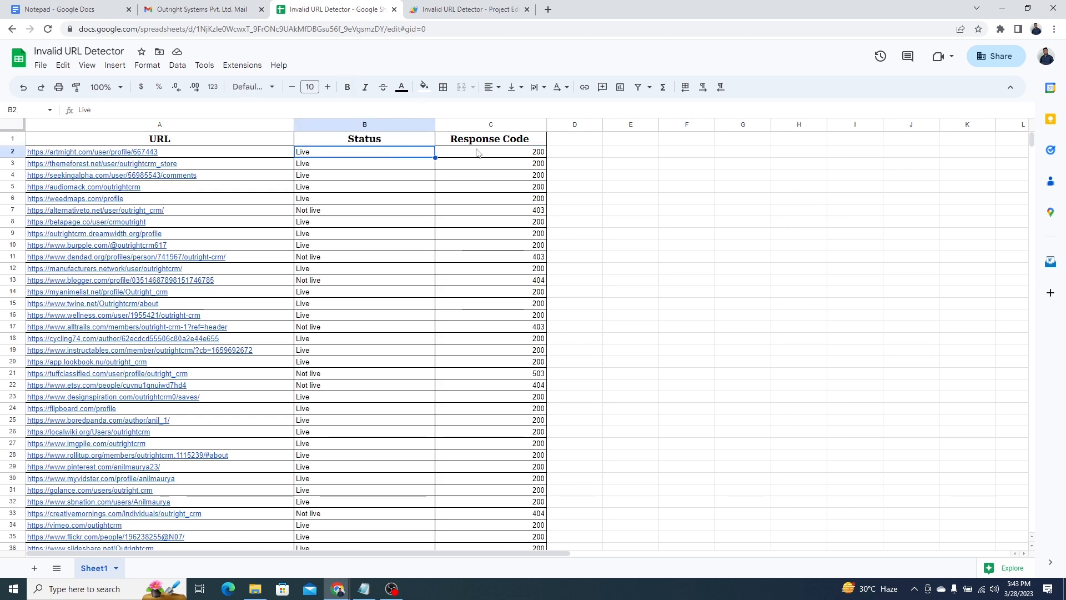
pyautogui.scroll(-3)
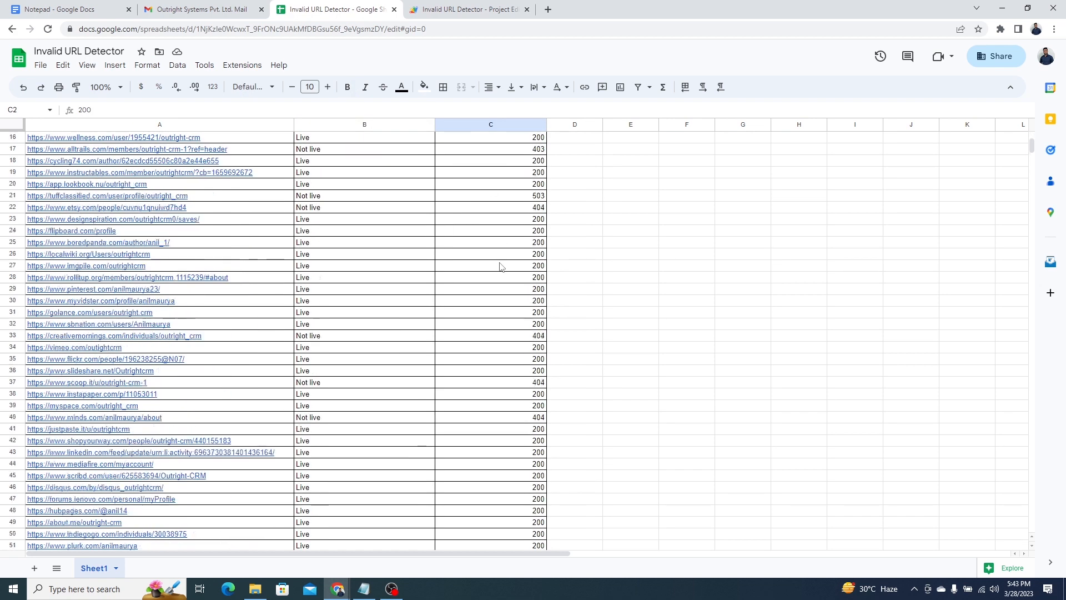
pyautogui.scroll(-3)
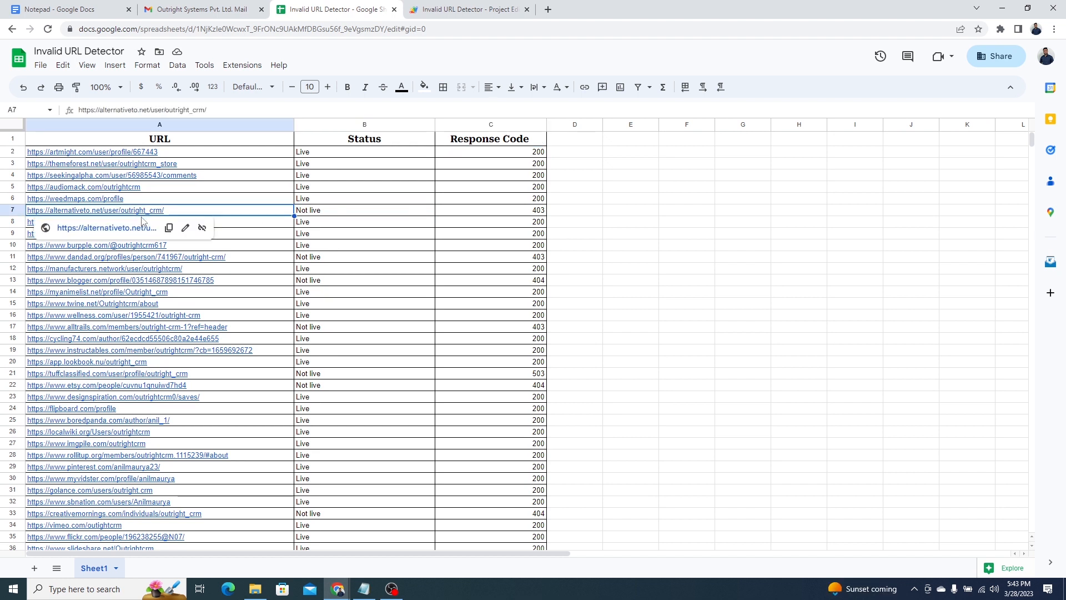
pyautogui.click(106, 228)
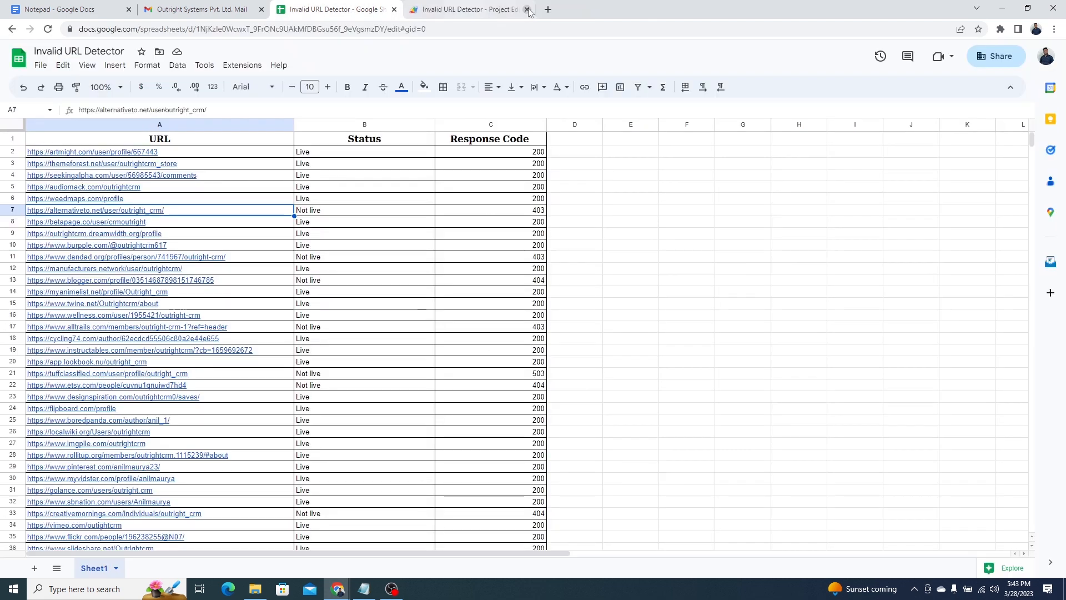
pyautogui.click(107, 374)
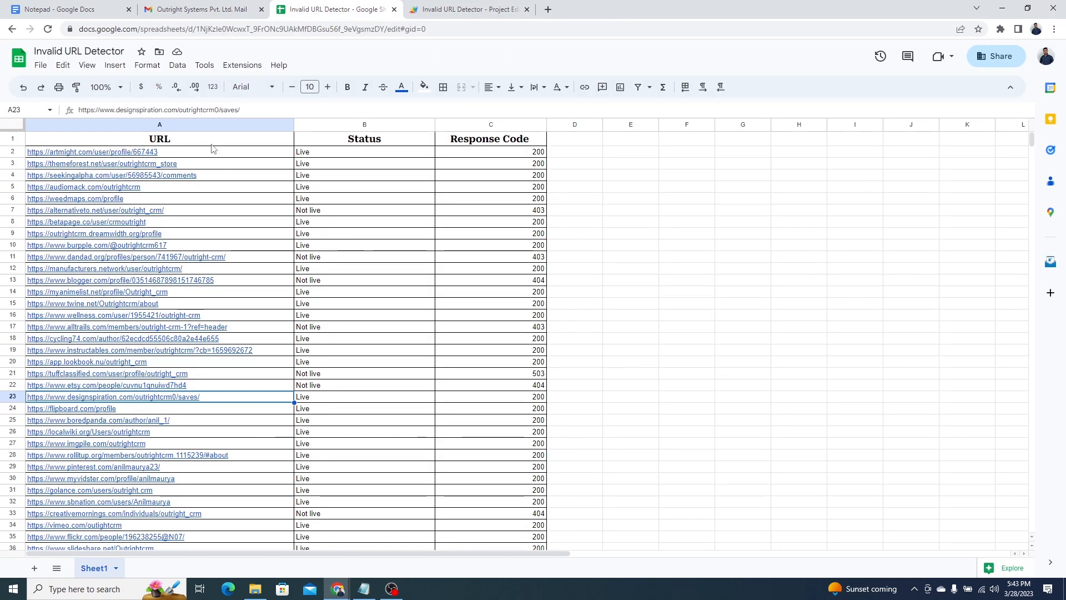
pyautogui.click(160, 139)
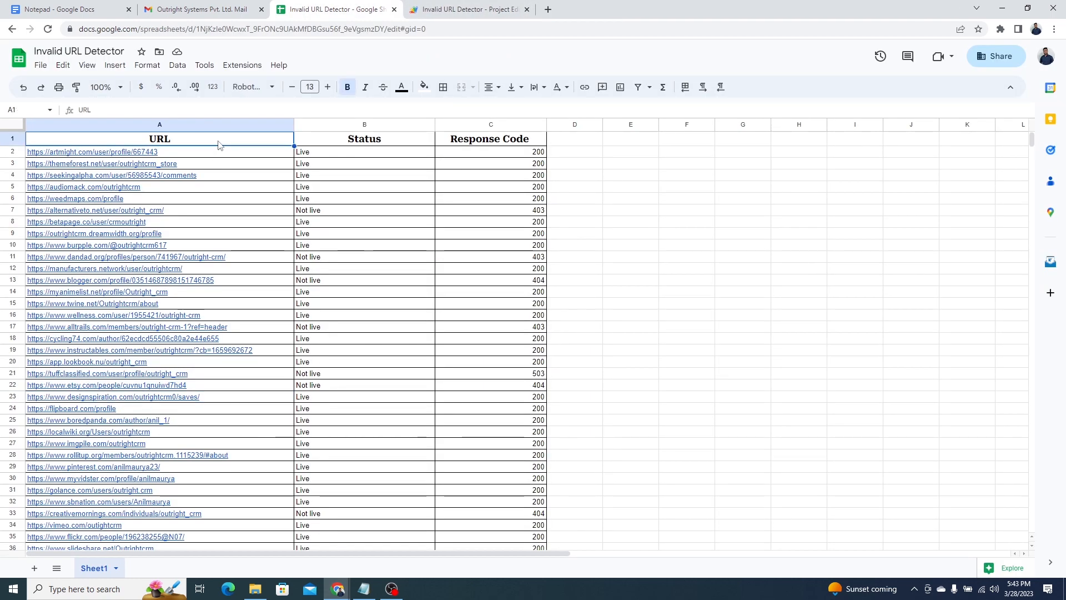